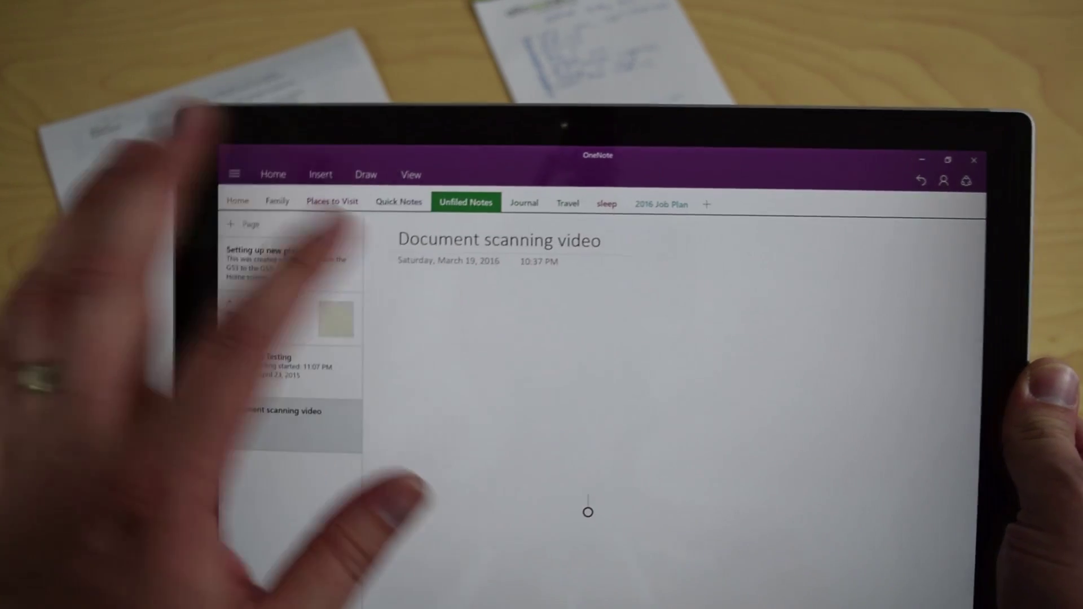
Step: Bring up the OneNote camera aimed at the handwritten notepad for the 'Document scanning video' page
{"action": "left_click", "coordinate": [321, 174]}
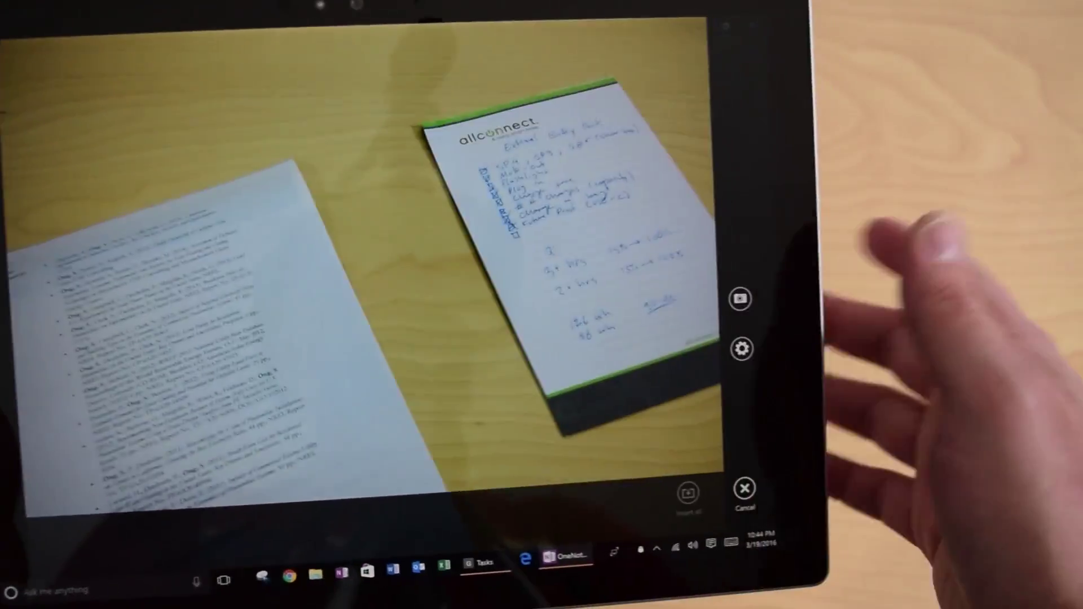
{"action": "left_click", "coordinate": [742, 346]}
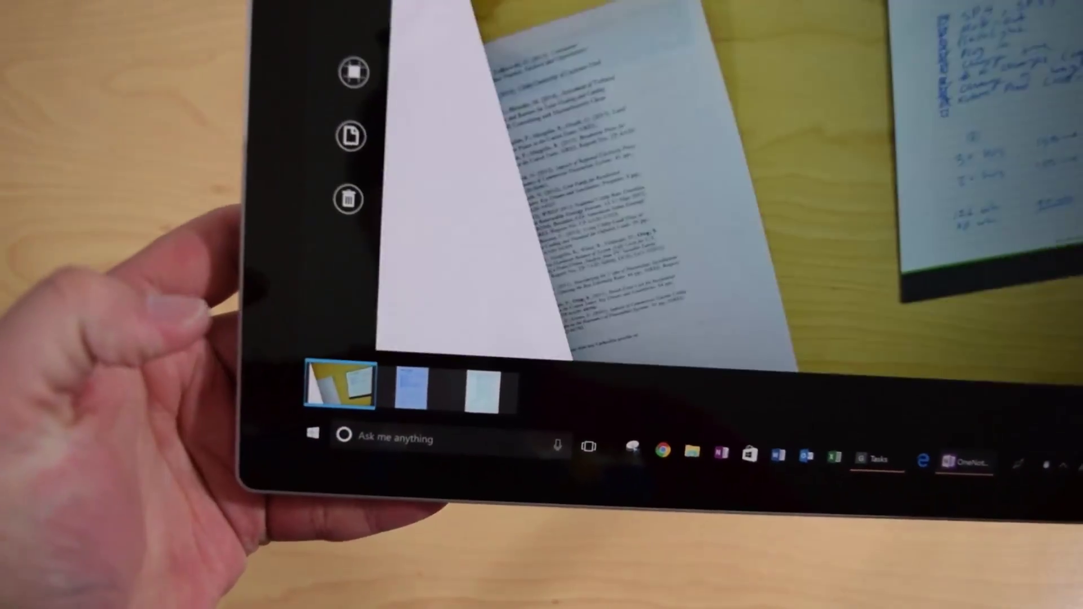
Step: Request deletion of the full desk-scene capture from the three scanned photos
{"action": "left_click", "coordinate": [350, 200]}
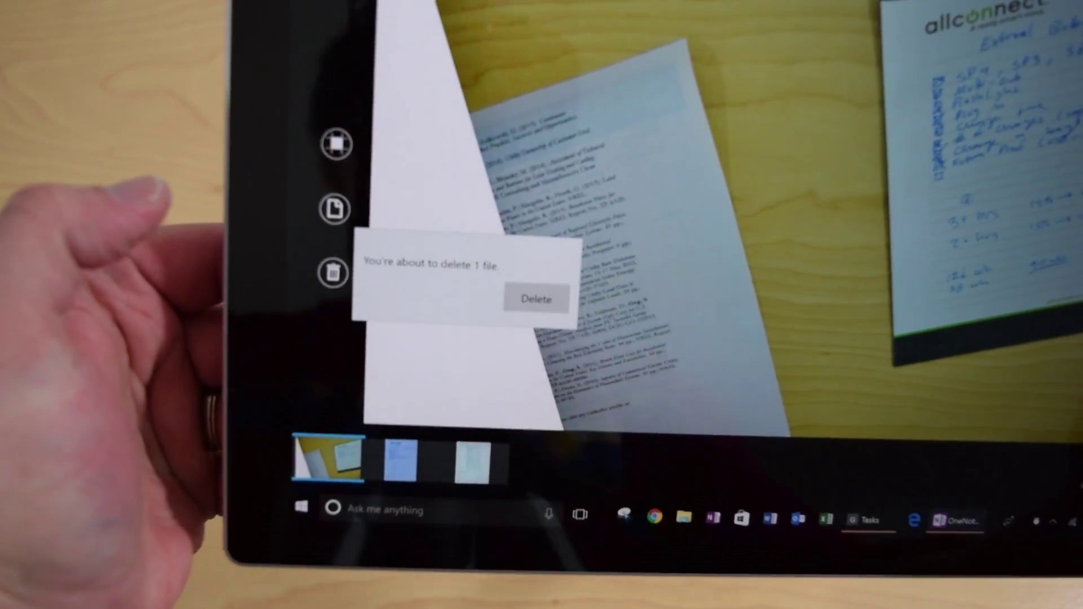